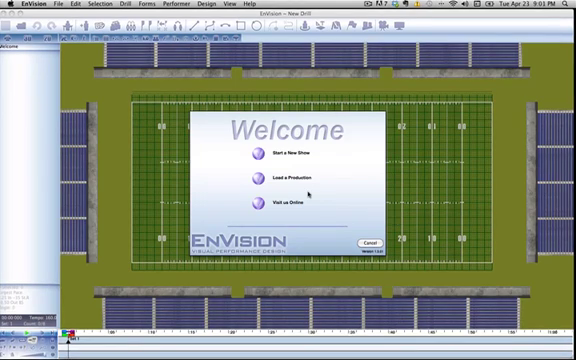
mouse_move(198, 146)
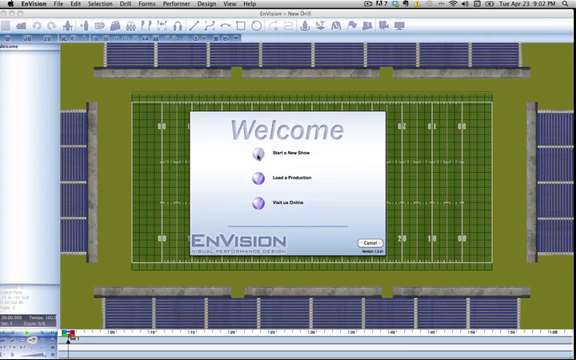
Step: Start a new show with title My Title, ensemble Ensemble and a drill writer, then continue
click(287, 155)
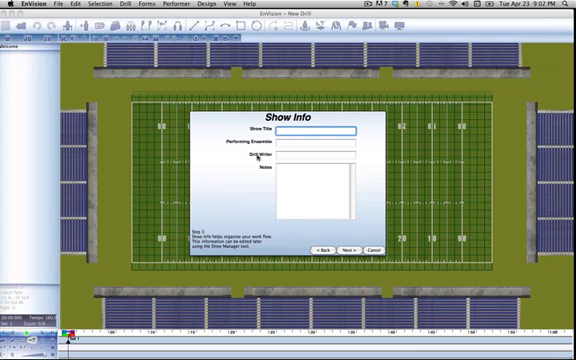
mouse_move(378, 153)
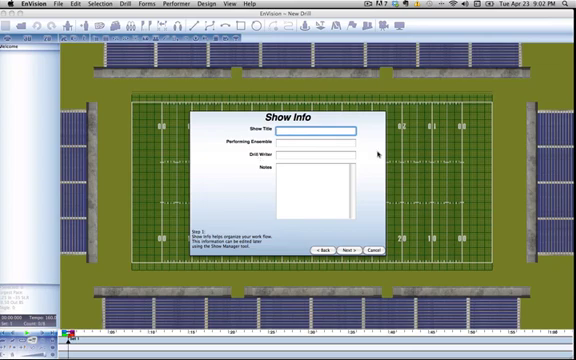
text(My Tit)
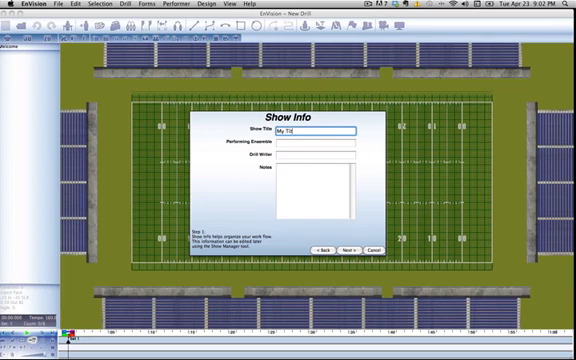
text(Ensemble)
click(315, 155)
text(William)
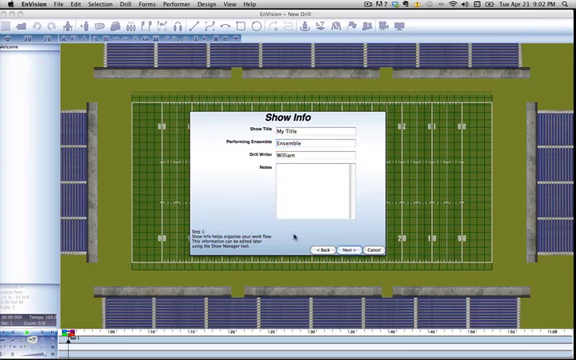
click(347, 247)
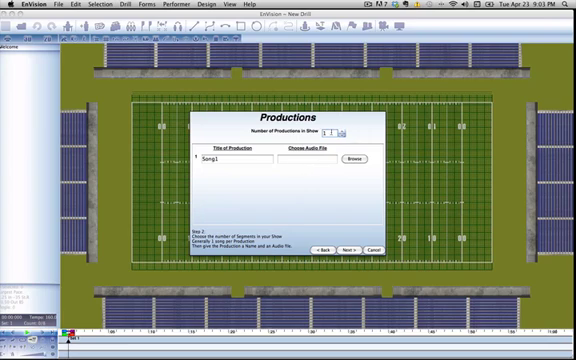
Step: Set two productions, rename the first to Production 1, and continue to the ensemble step
click(352, 130)
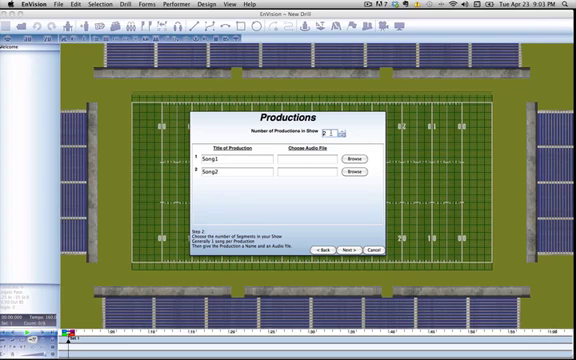
click(345, 130)
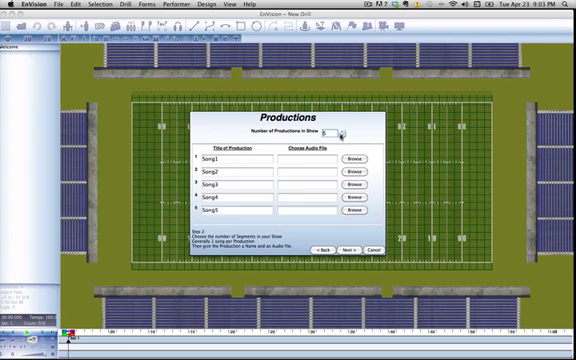
click(348, 131)
text(Pi)
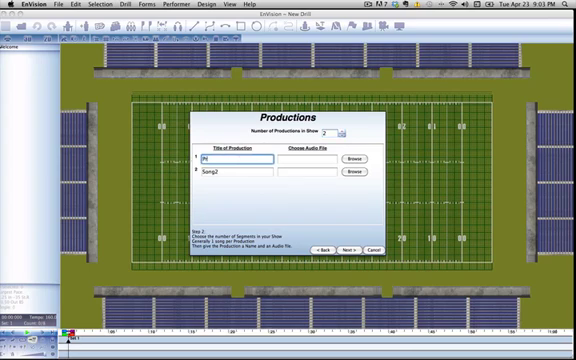
text(Production 6)
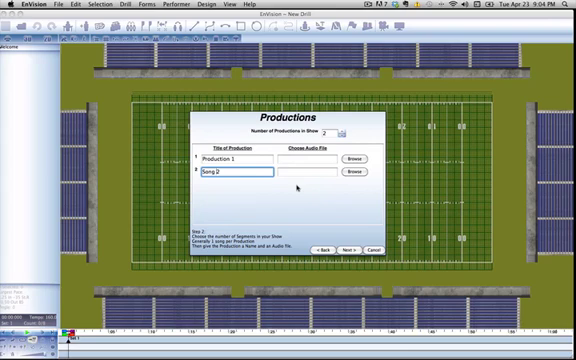
click(351, 246)
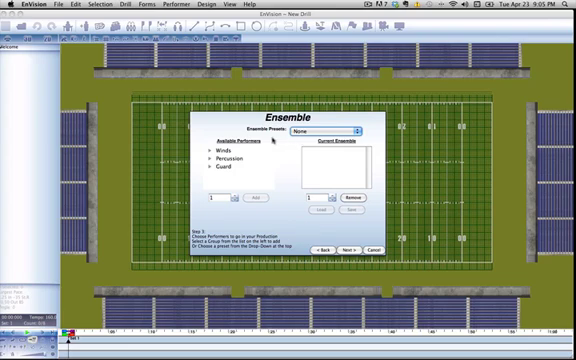
Step: Browse the ensemble presets and choose Band Small (48)
click(348, 130)
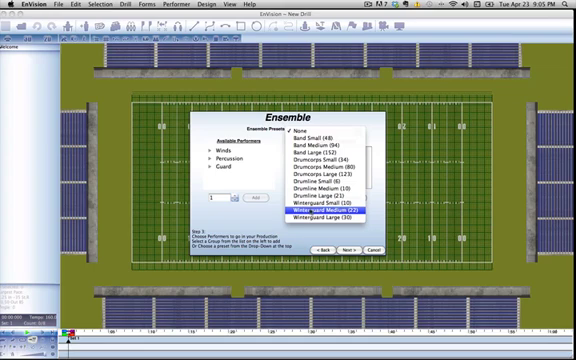
click(320, 197)
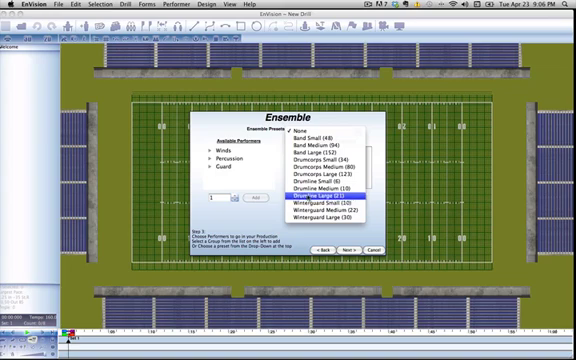
click(320, 156)
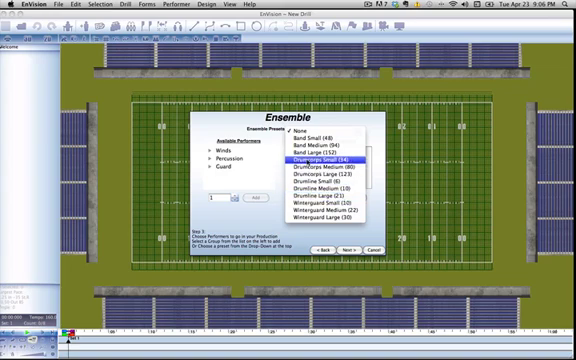
click(320, 142)
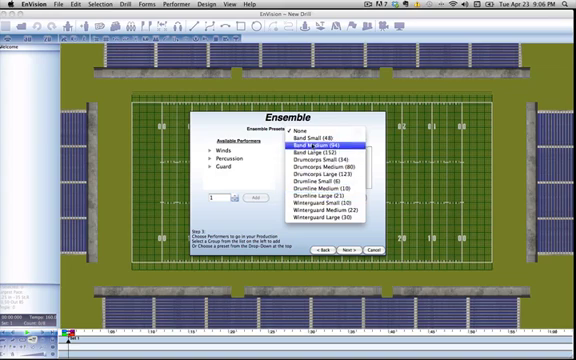
click(320, 146)
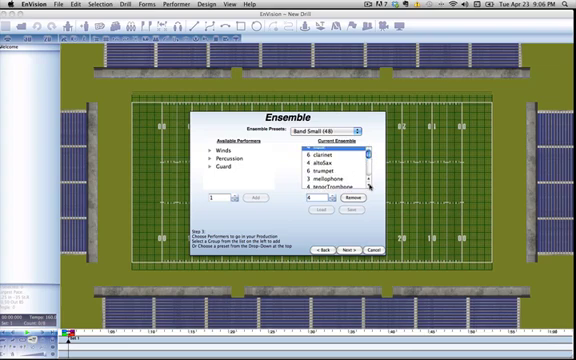
Step: Review the ensemble's snare, Winds and Brass groups, then continue to the wardrobe step
scroll(down, 3)
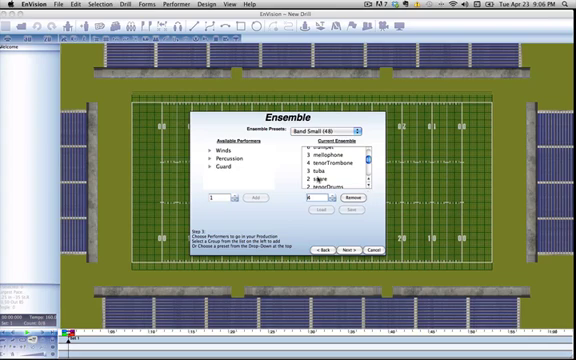
click(320, 170)
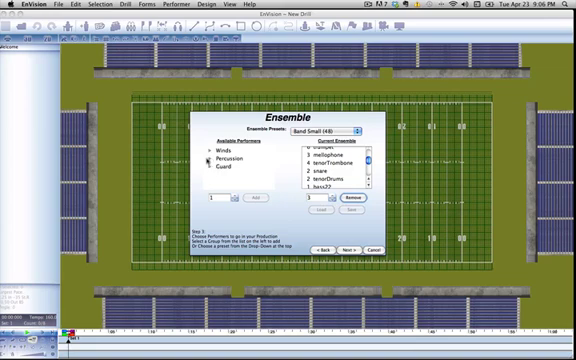
click(208, 156)
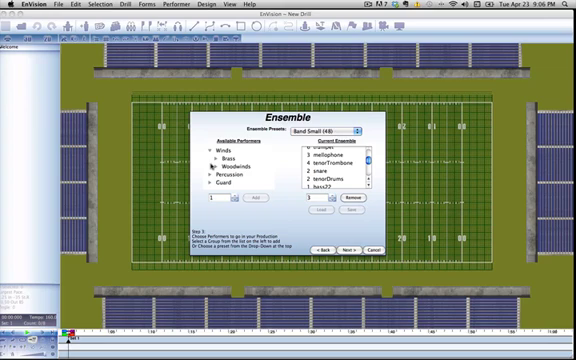
click(216, 160)
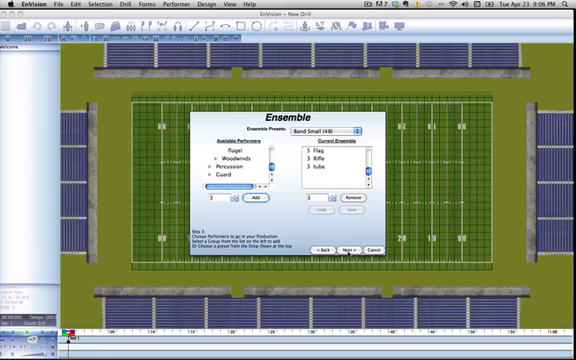
click(347, 248)
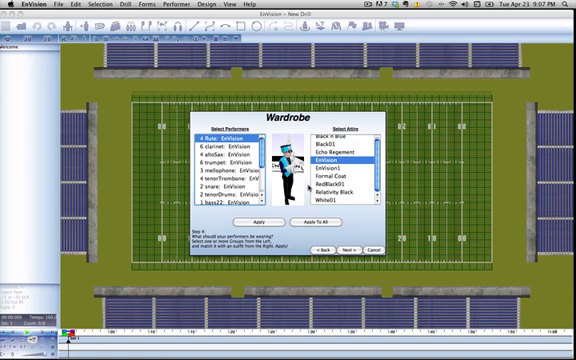
Step: Preview EnVision1, RedBlack01 and Formal Coat, give the flutes Formal Coat, then apply it to all groups
click(338, 172)
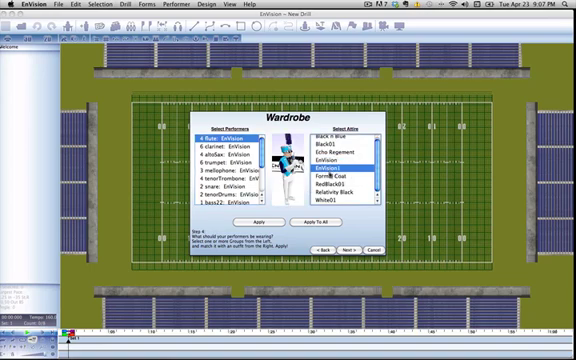
click(340, 176)
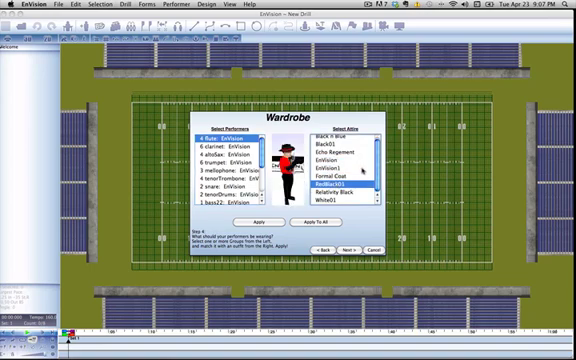
click(335, 145)
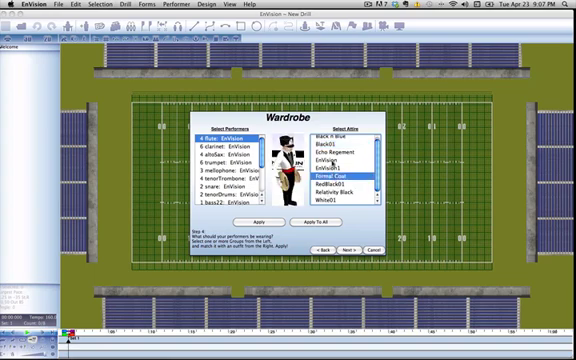
click(335, 158)
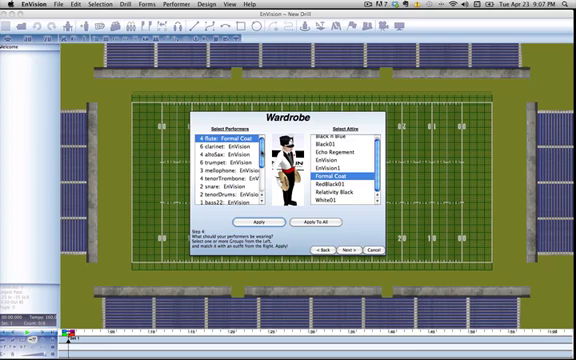
click(220, 148)
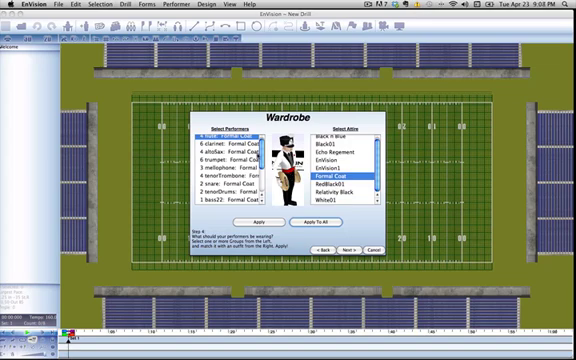
Step: Select the 5 Flag performers and give them a flag uniform
scroll(down, 3)
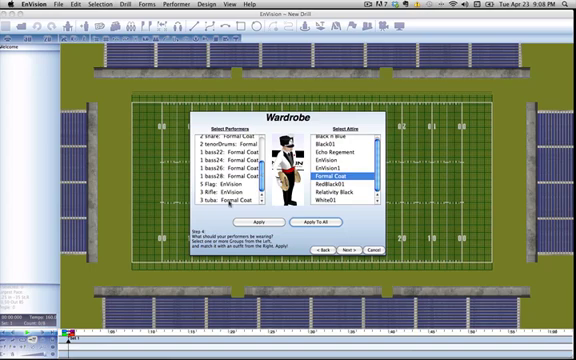
click(220, 187)
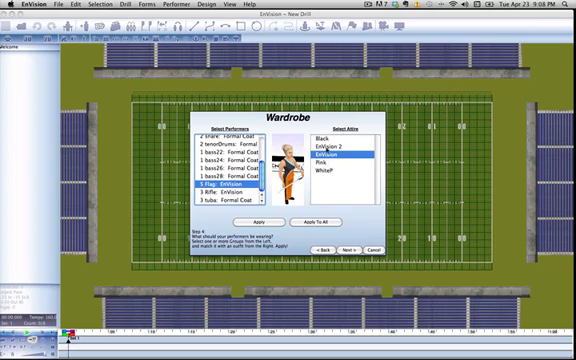
click(350, 145)
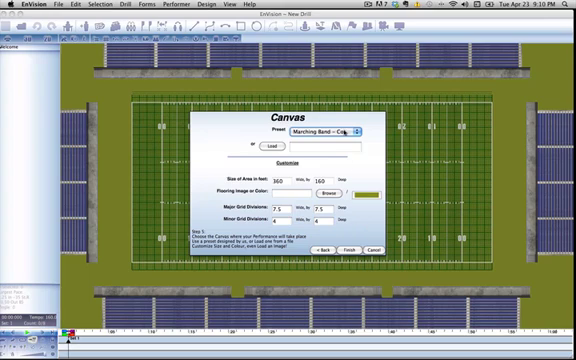
Step: Set the canvas to the Marching Band – College field and finish creating the show
click(345, 127)
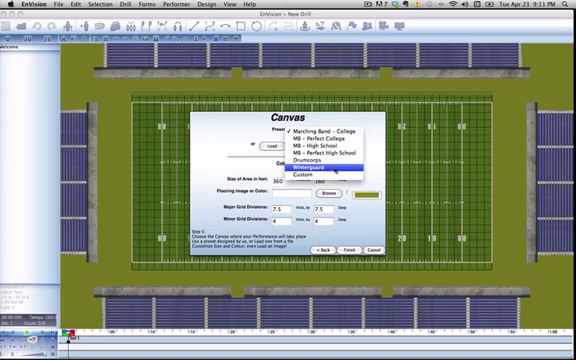
click(311, 128)
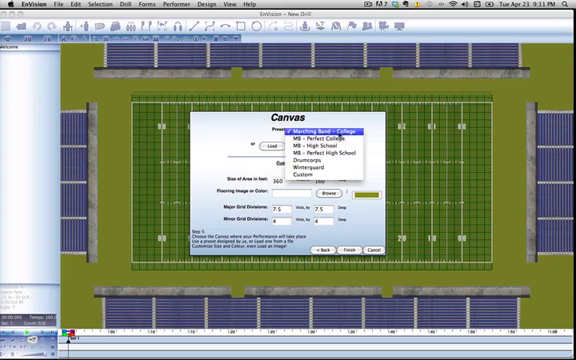
click(330, 128)
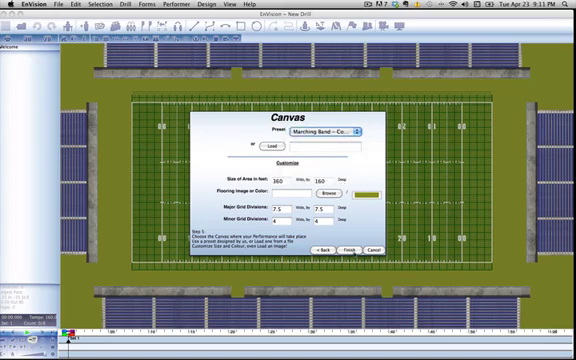
click(344, 248)
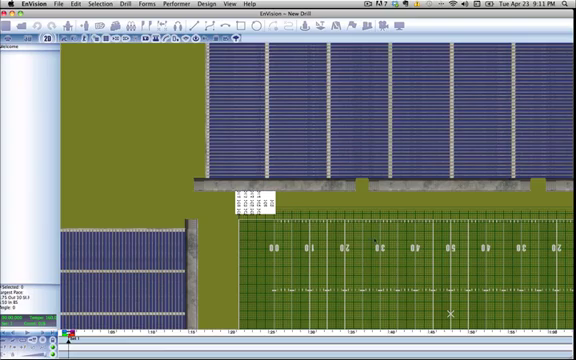
scroll(down, 3)
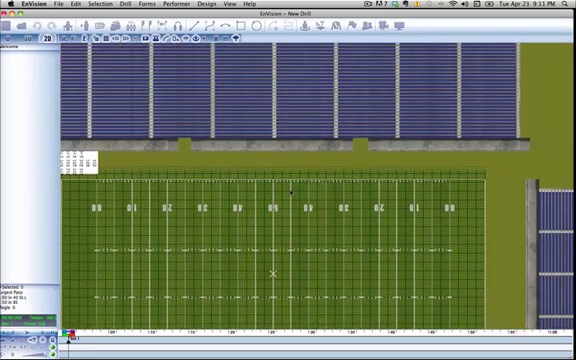